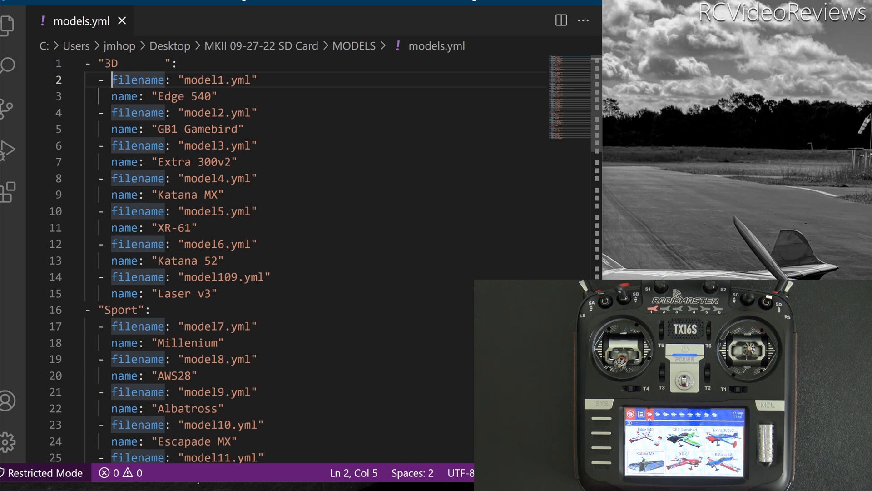
# - Connect the TX16S over USB and browse its SD card folders in File Explorer
pyautogui.moveTo(114, 79); pyautogui.dragTo(218, 96)
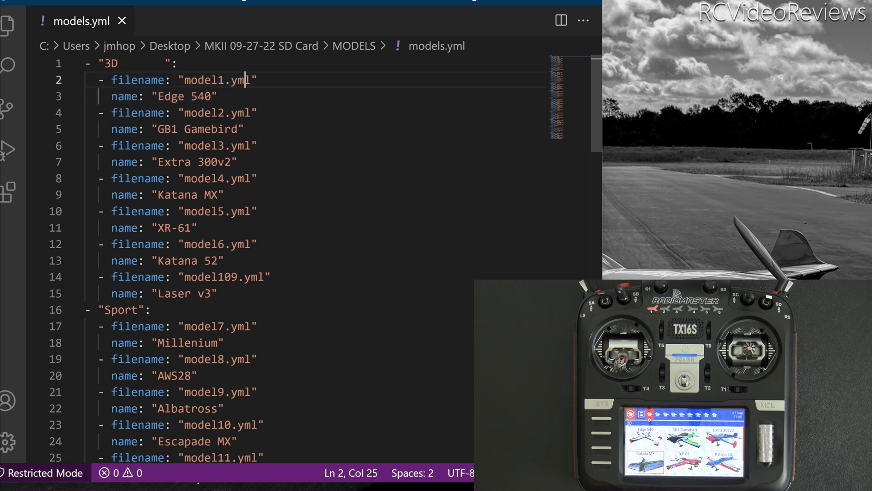
pyautogui.doubleClick(214, 79)
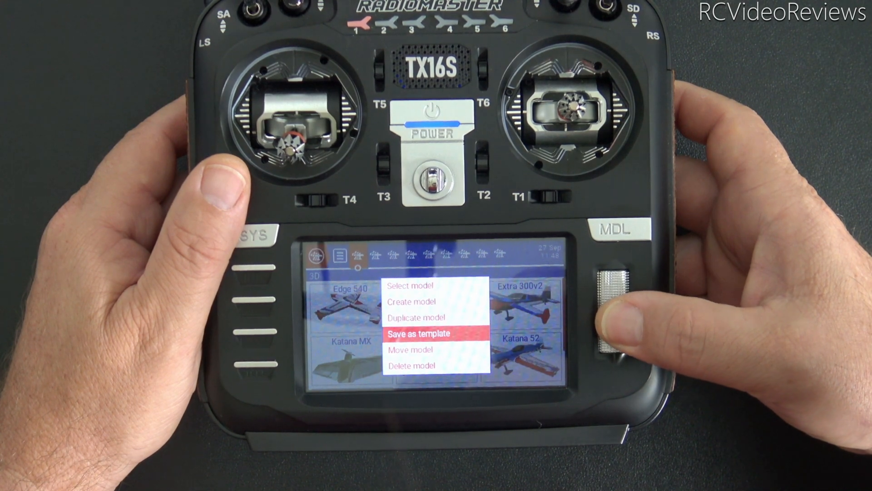
pyautogui.click(414, 366)
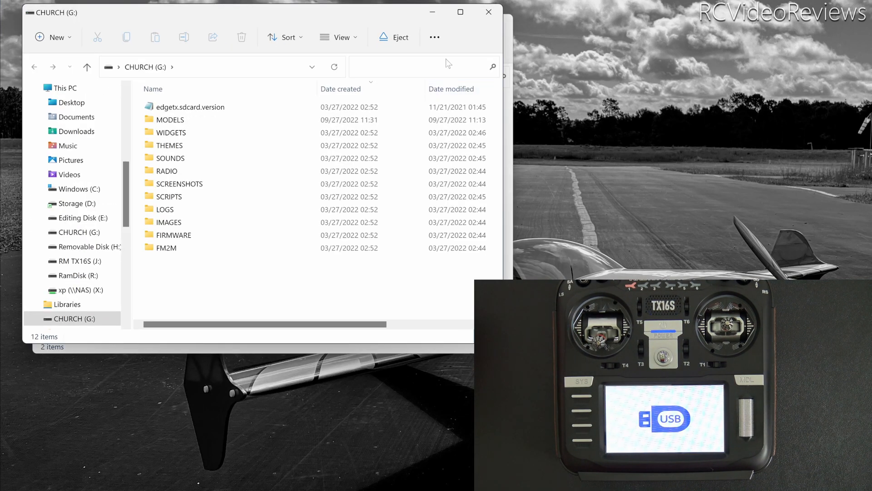
# - Open models.yml in VS Code from the SD card's MODELS folder, sorted so it lists first
pyautogui.doubleClick(169, 120)
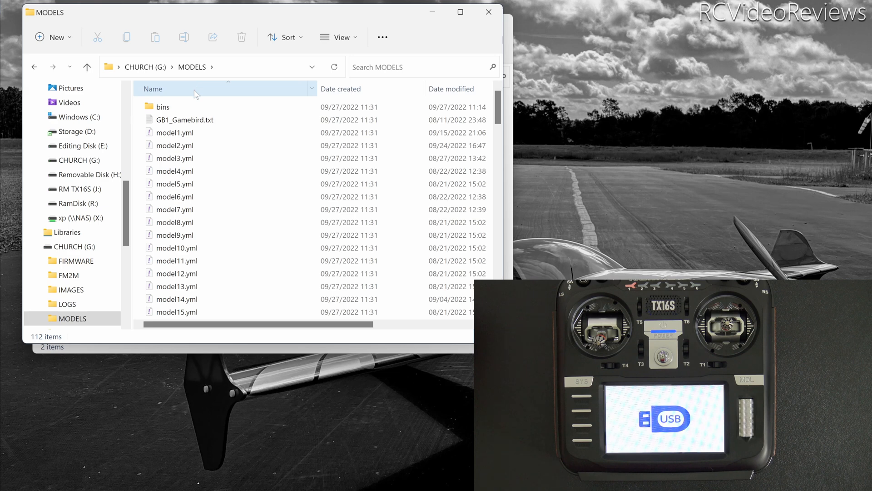
pyautogui.click(153, 89)
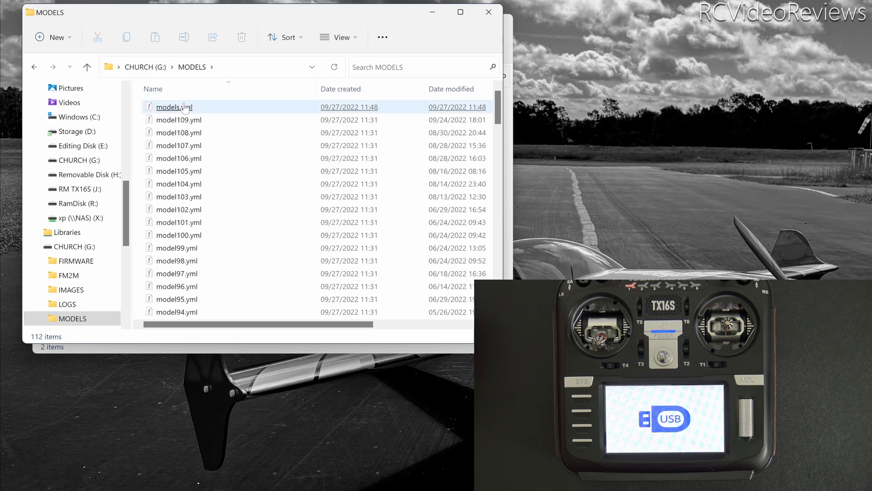
pyautogui.doubleClick(174, 106)
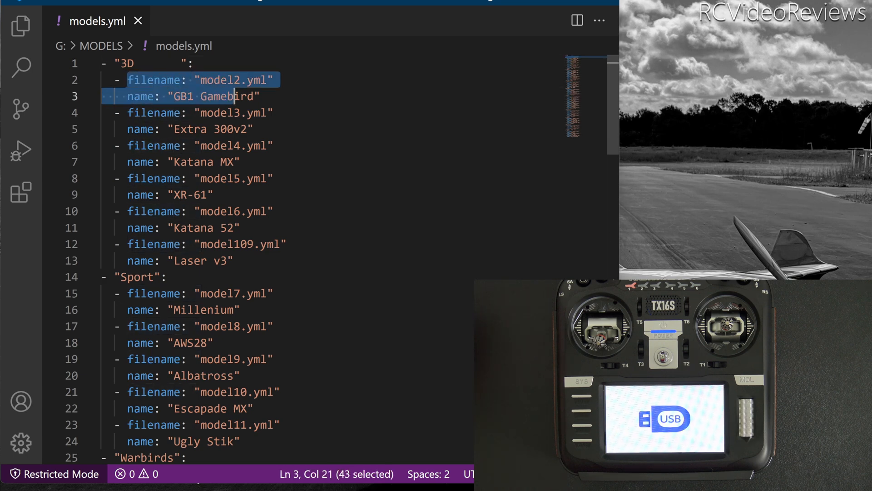
pyautogui.click(218, 80)
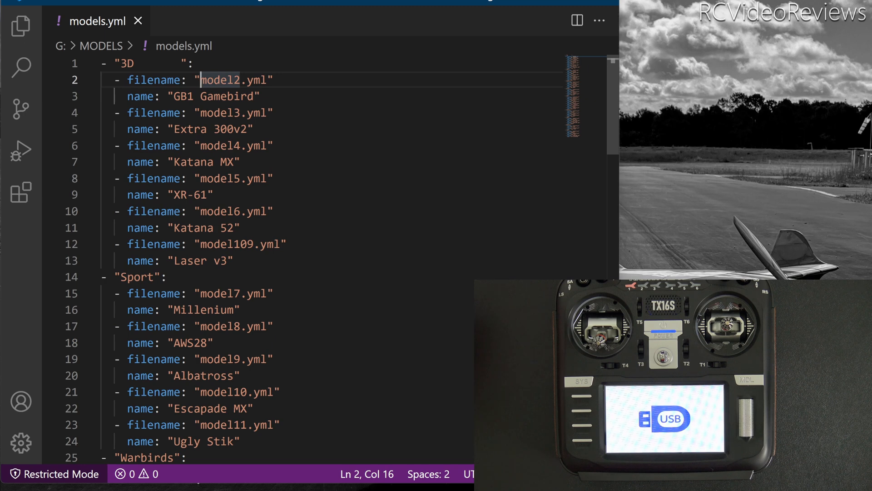
pyautogui.doubleClick(222, 79)
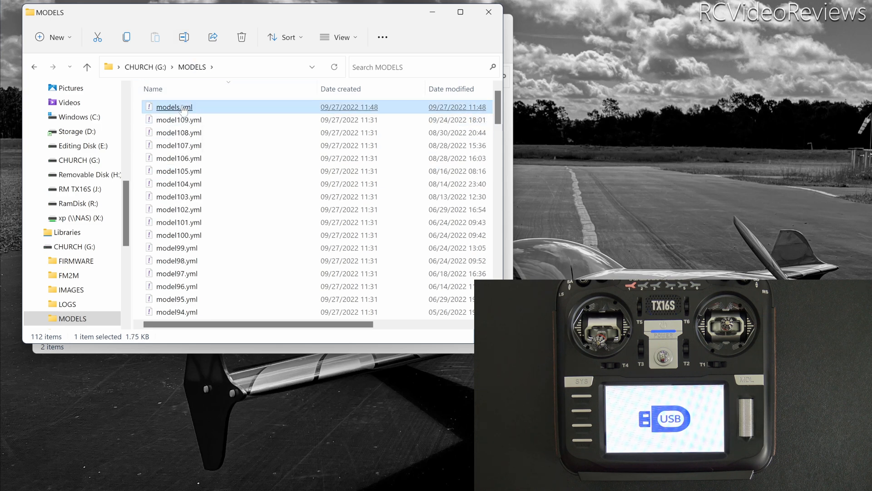
pyautogui.doubleClick(173, 107)
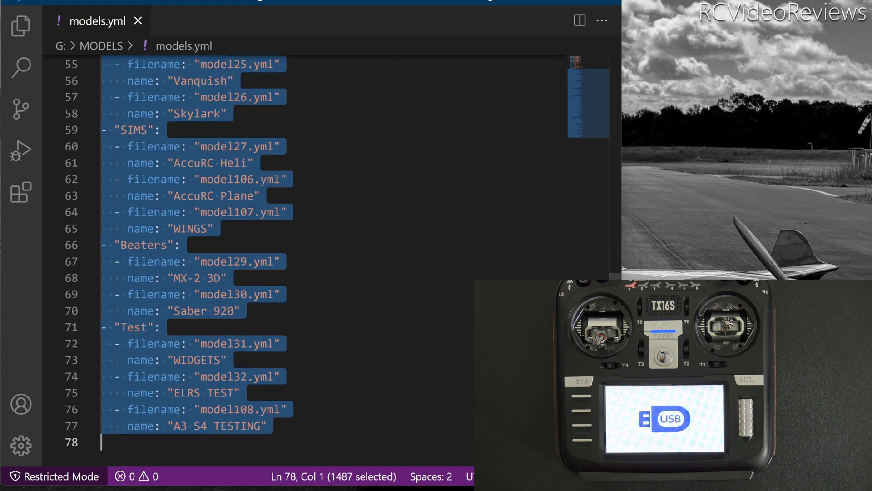
# - Delete all labels and models from models.yml
pyautogui.press('Delete')
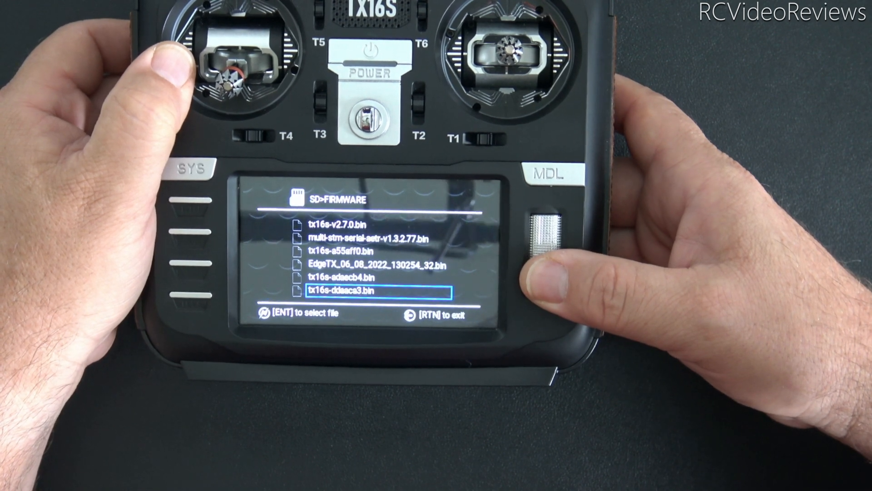
# - Select tx16s-ddaeca3.bin in the bootloader's FIRMWARE folder and flash it
pyautogui.click(548, 233)
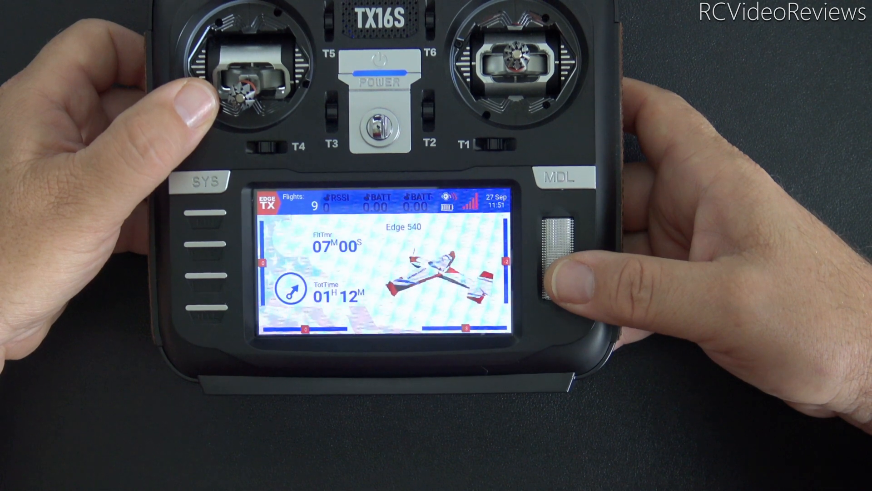
# - Bring up the label model selector from the Edge 540 home screen
pyautogui.click(557, 179)
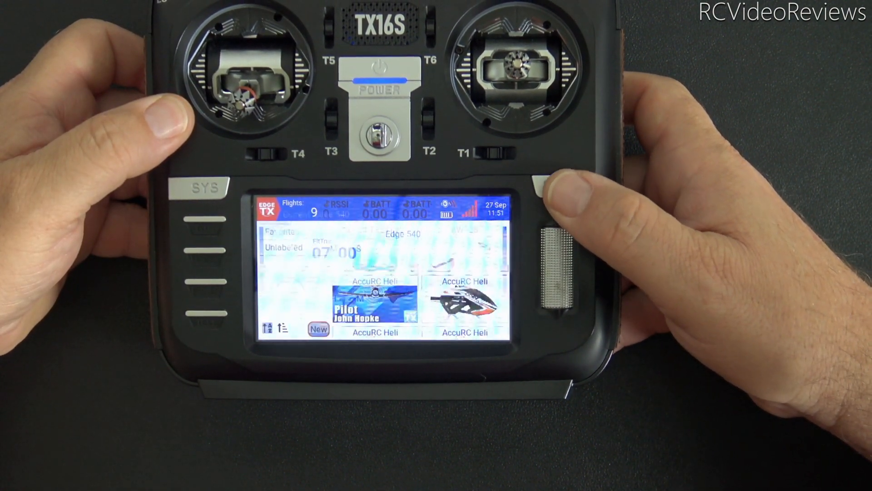
pyautogui.click(562, 188)
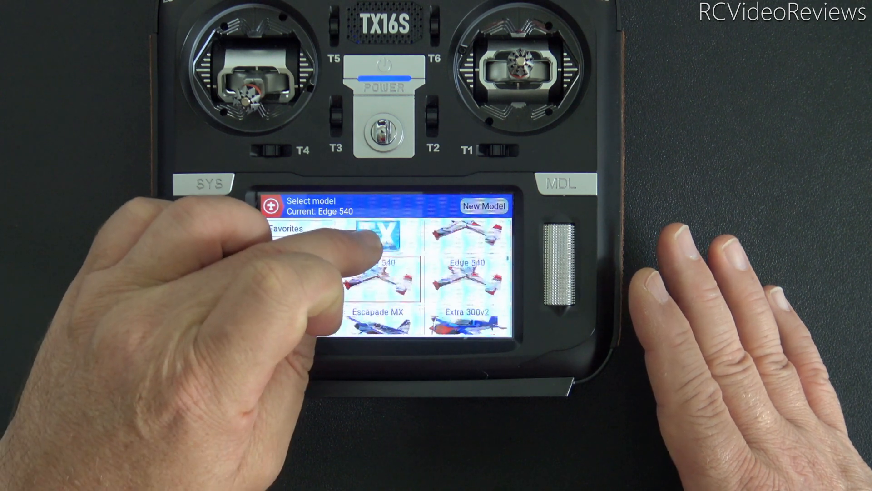
# - Scroll the model grid to confirm F22 Raptor, GB1 Gamebird, Hummer-T and Katana 52 returned
pyautogui.scroll(-3)
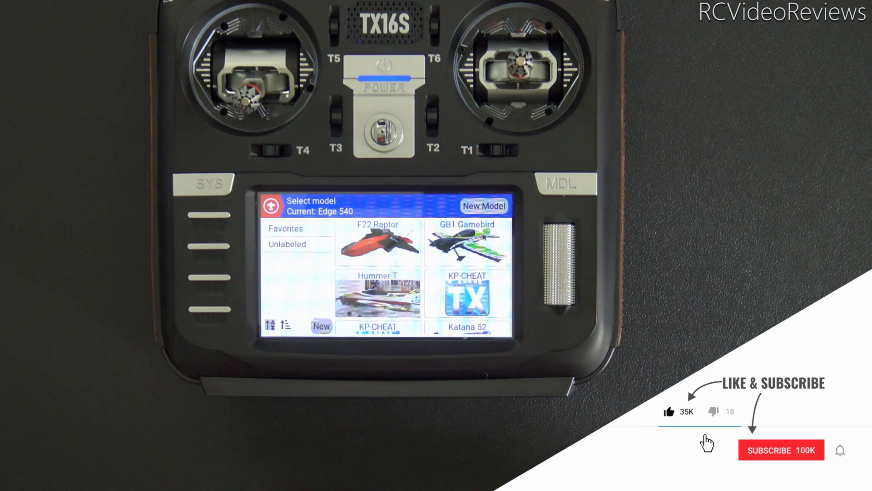
pyautogui.click(781, 450)
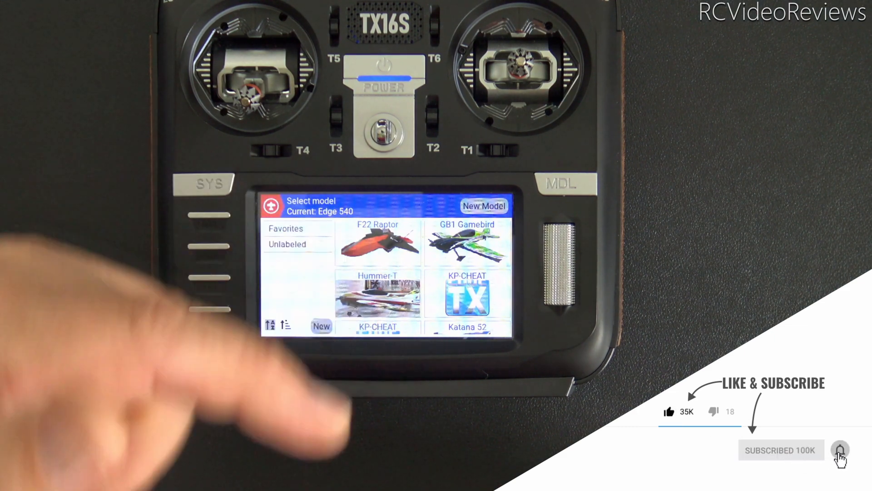